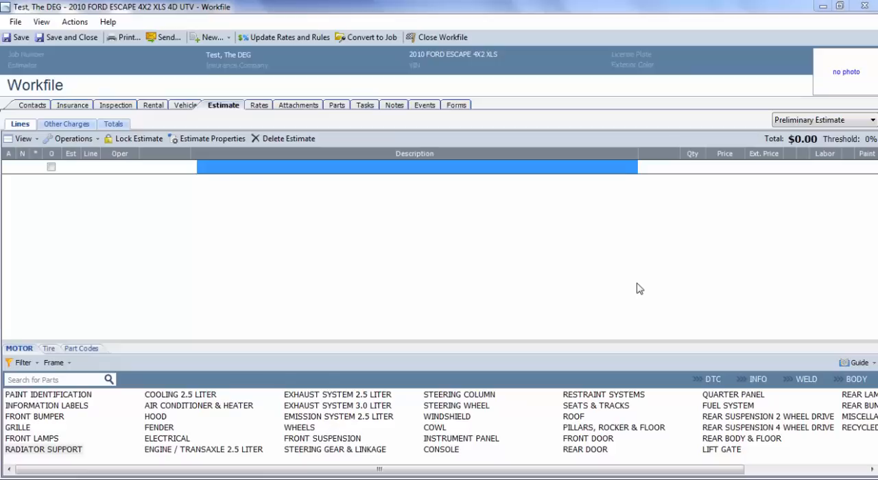
mouse_move(630, 287)
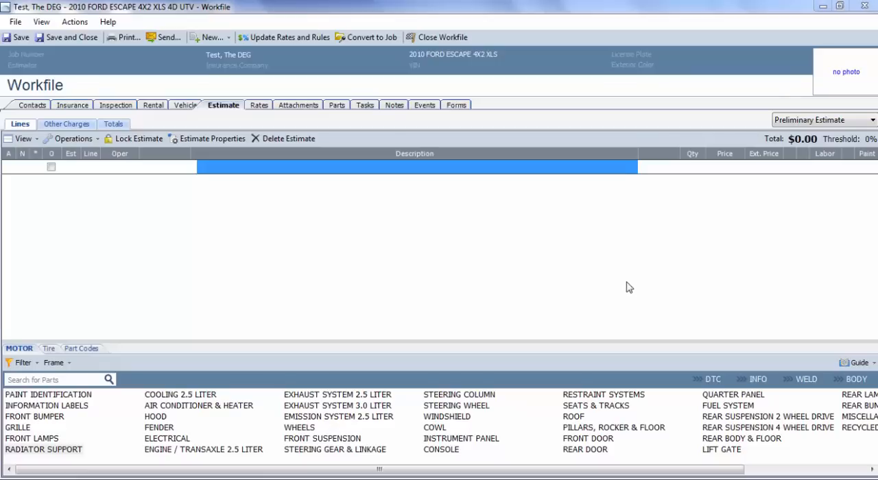
mouse_move(483, 55)
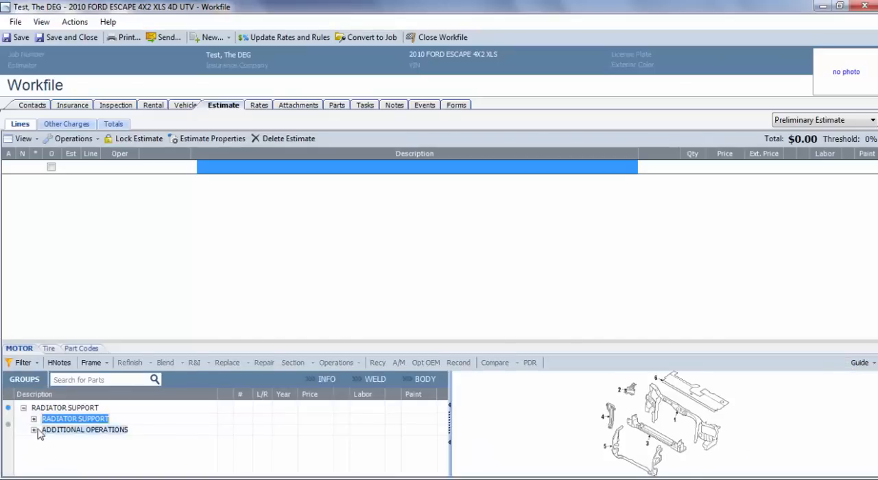
Add the upper tie bar from Radiator Support as a replace line, with no extra labor options.
left_click(34, 420)
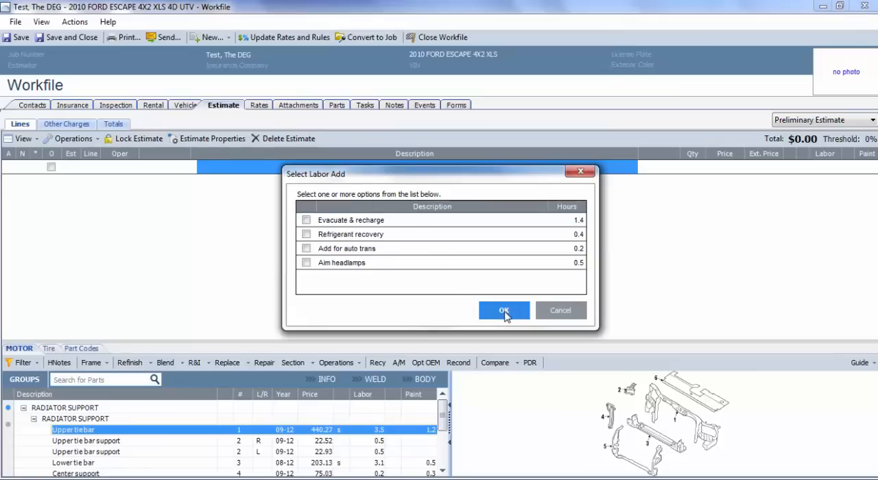
left_click(504, 310)
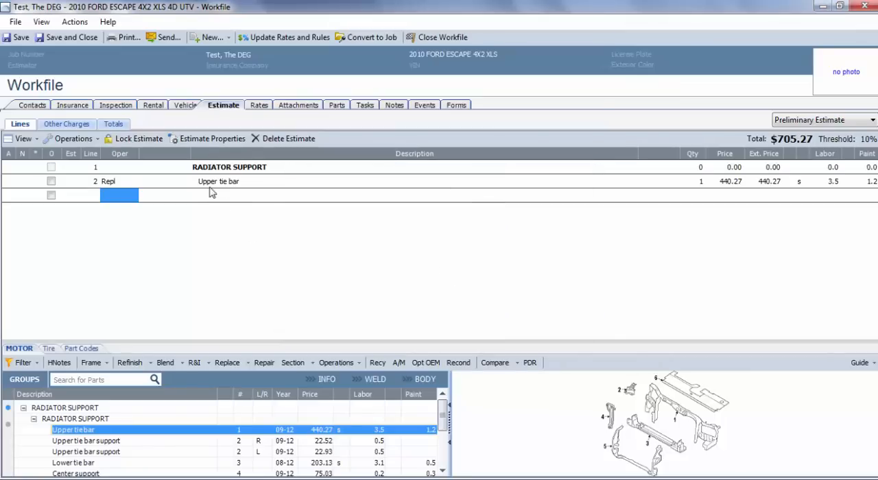
mouse_move(479, 186)
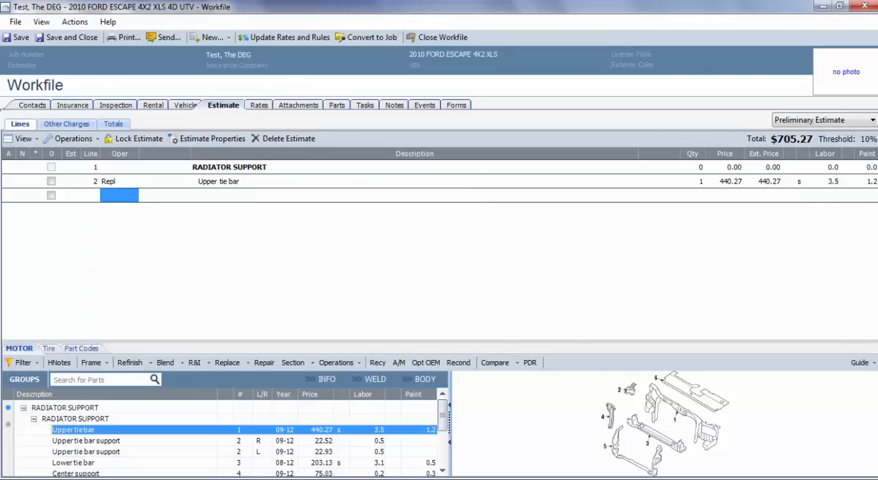
mouse_move(326, 254)
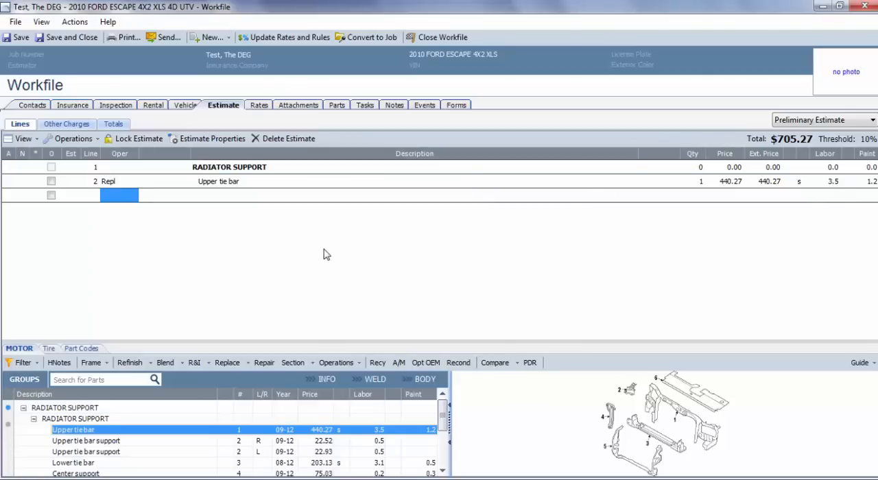
mouse_move(185, 247)
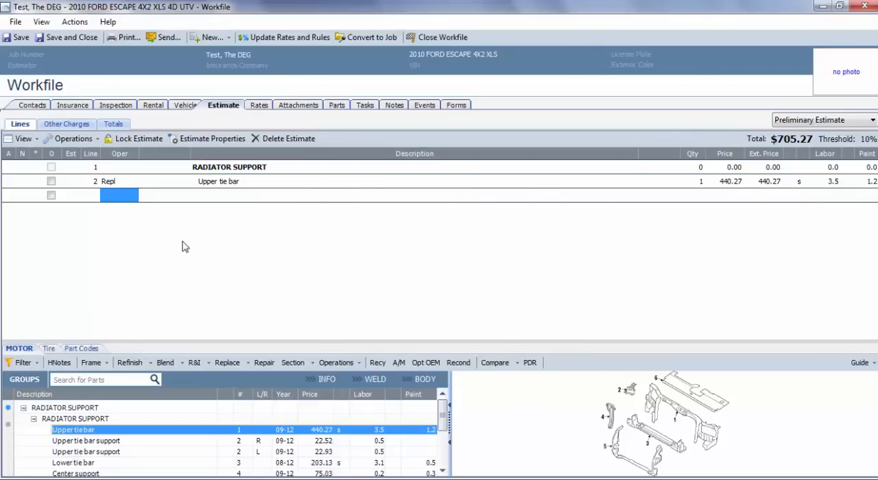
mouse_move(312, 264)
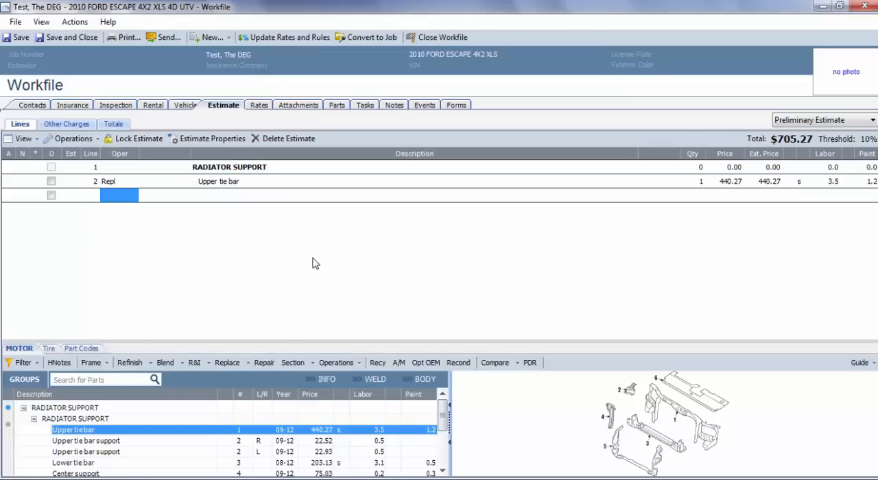
mouse_move(238, 188)
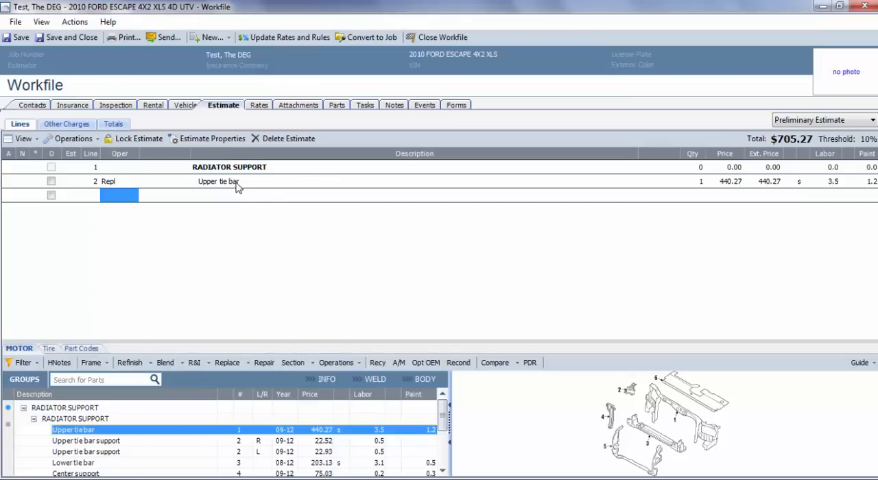
Add a clear coat line to the upper tie bar through its context menu.
right_click(237, 181)
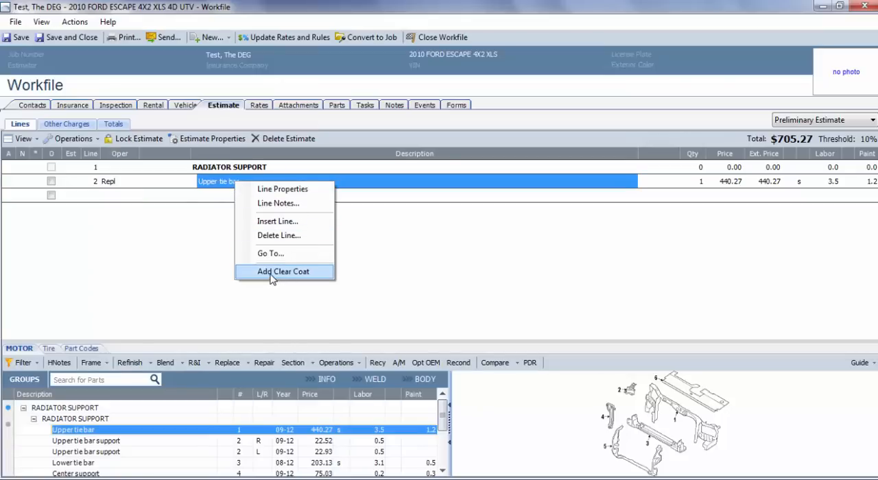
left_click(283, 271)
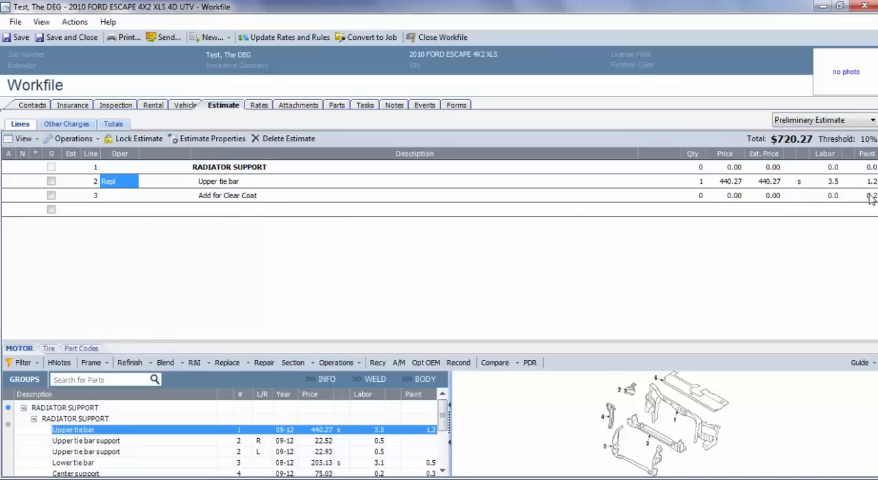
mouse_move(289, 238)
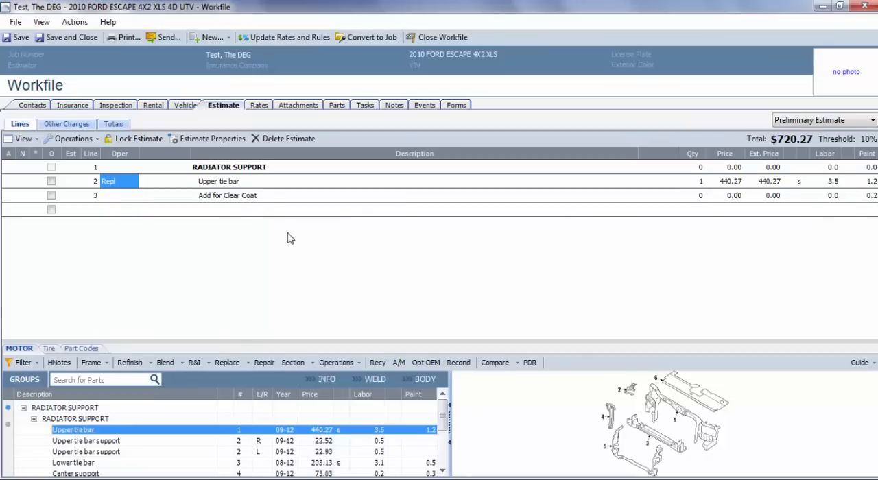
mouse_move(297, 241)
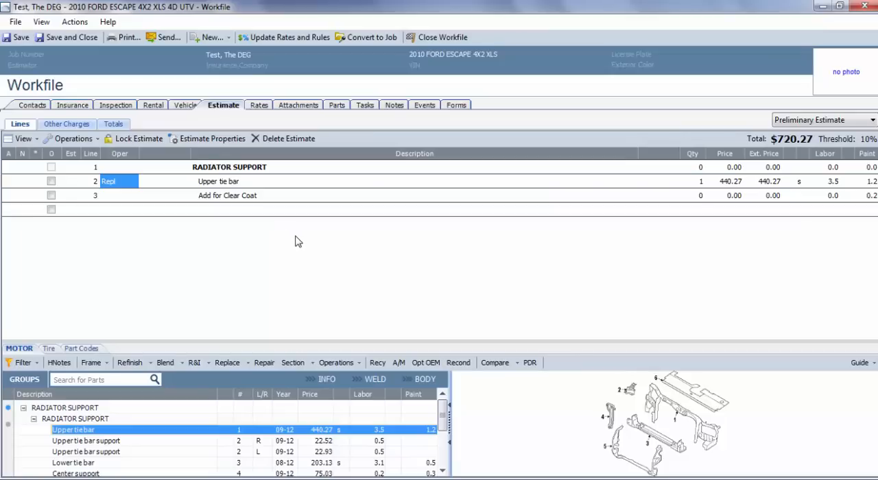
mouse_move(217, 114)
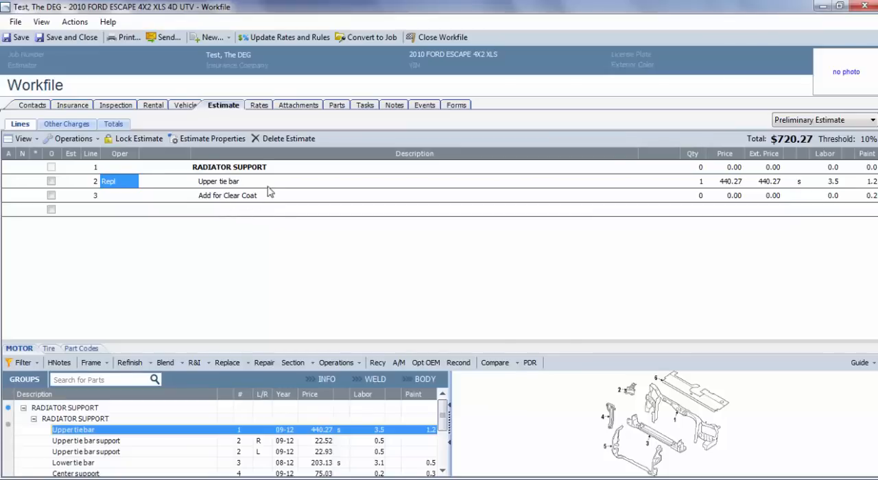
mouse_move(238, 200)
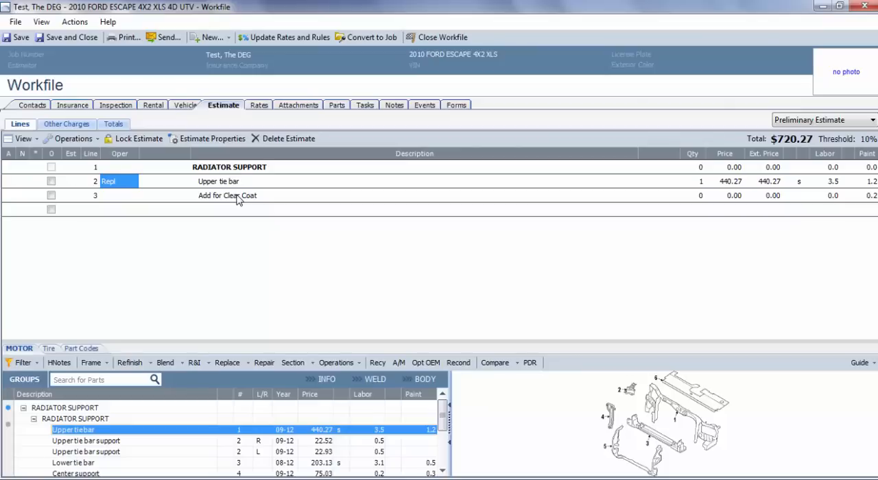
mouse_move(235, 197)
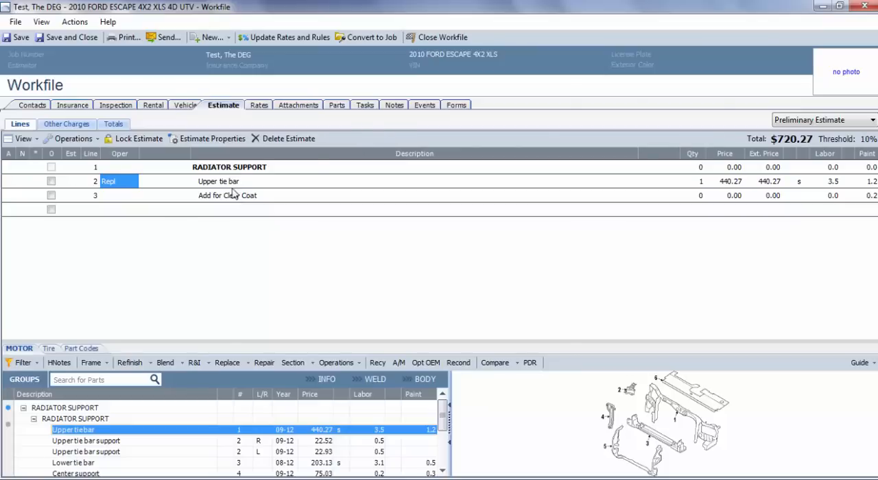
Set the vehicle make to HOND and model to CRV 4X2 EX, then confirm.
left_click(187, 105)
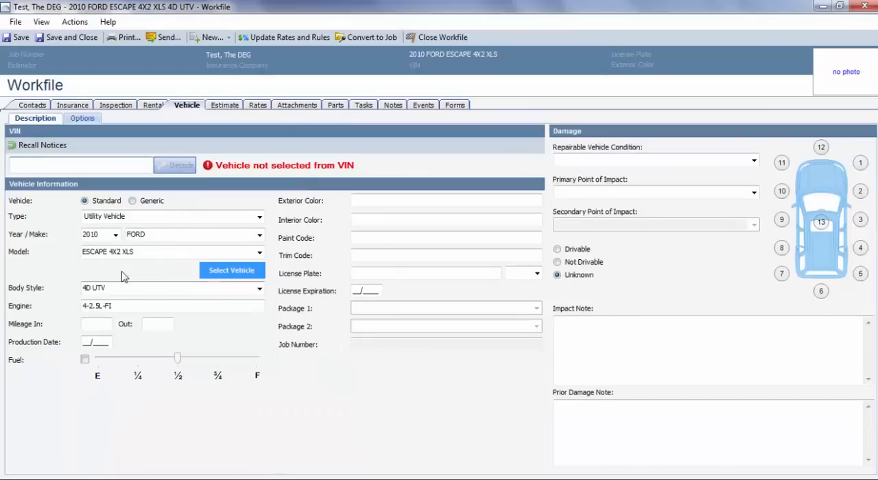
left_click(259, 234)
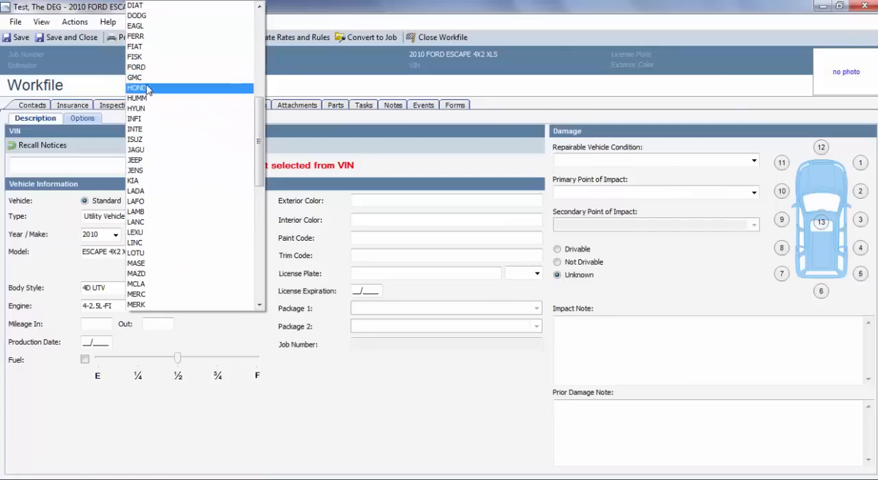
left_click(136, 88)
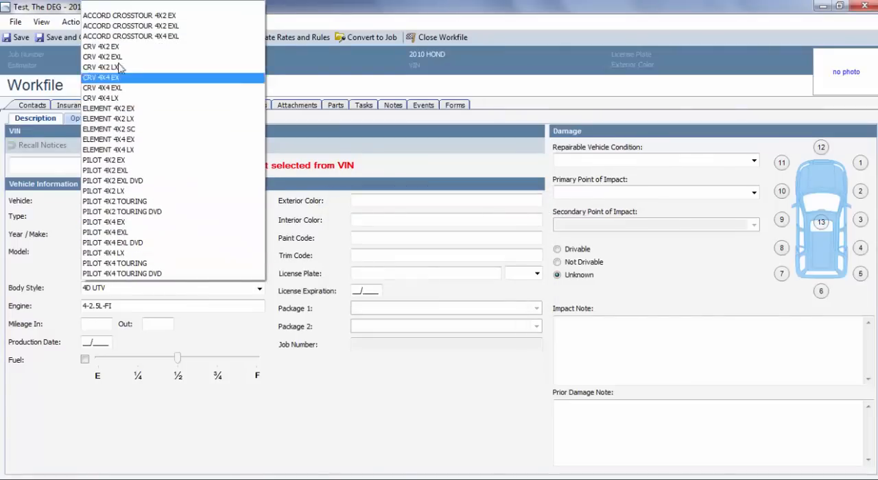
left_click(101, 77)
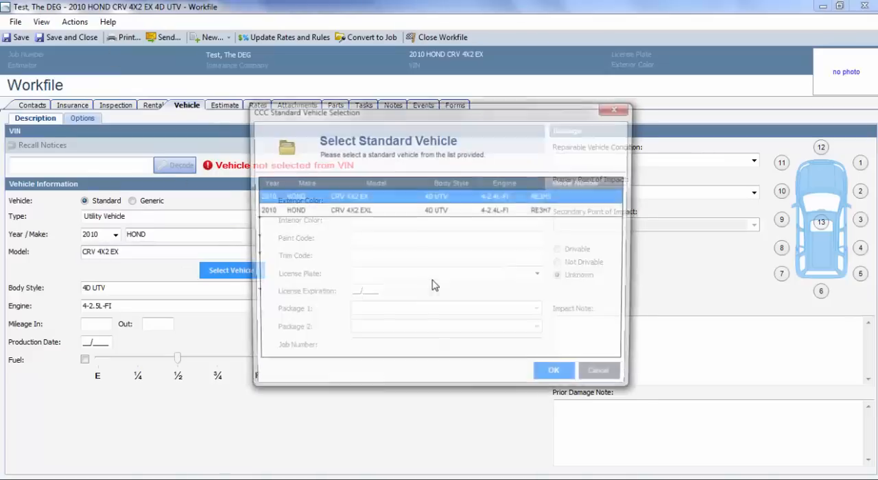
left_click(553, 370)
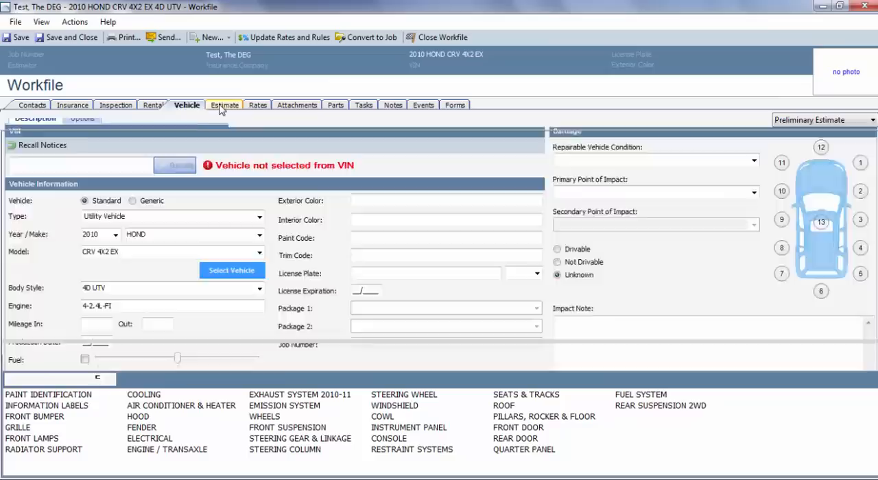
Add Radiator support from the Radiator Support group as a replace line, no extra labor.
left_click(222, 105)
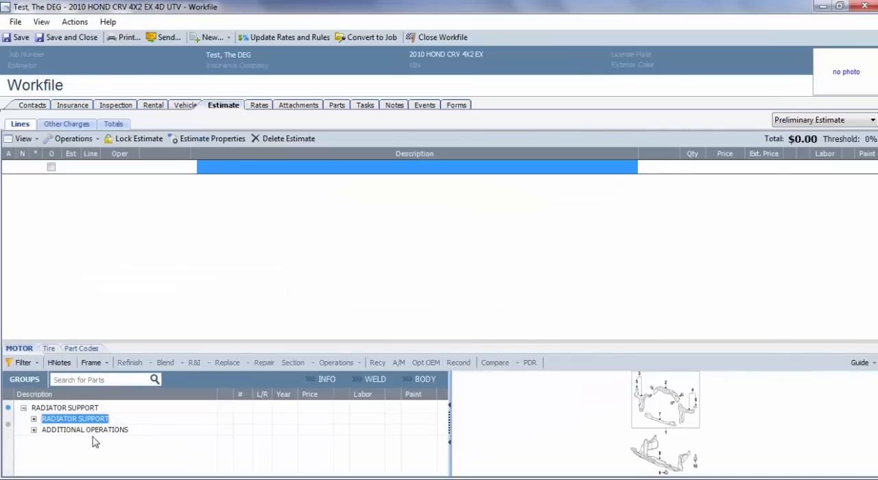
left_click(33, 419)
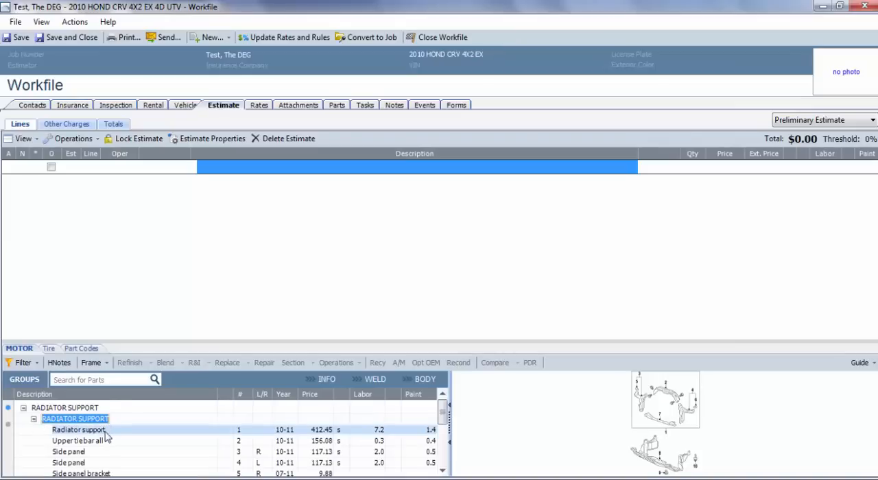
left_click(78, 430)
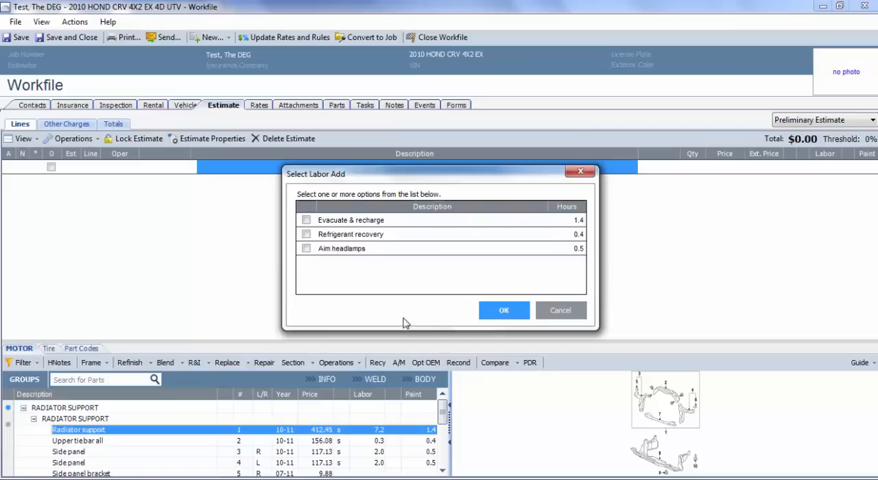
mouse_move(505, 310)
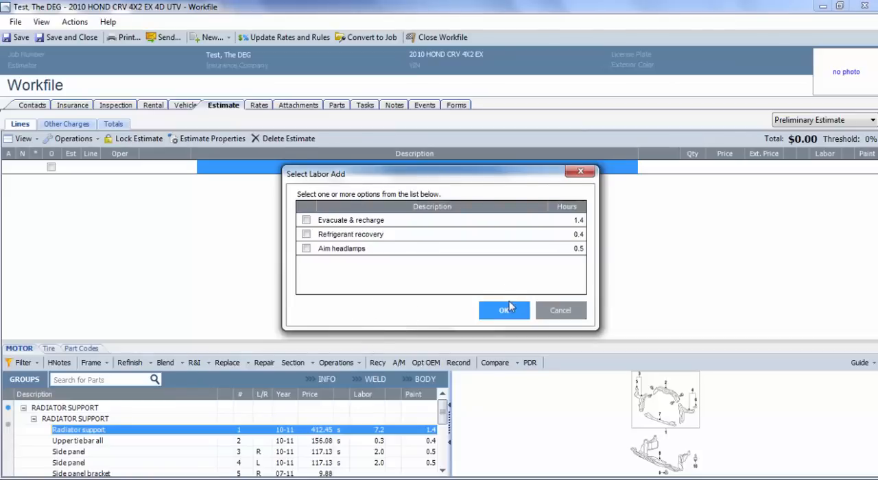
left_click(504, 311)
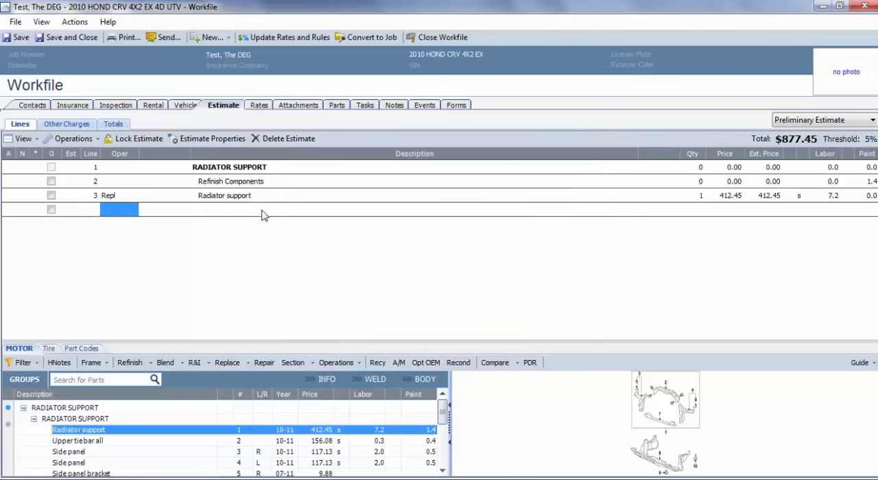
mouse_move(260, 182)
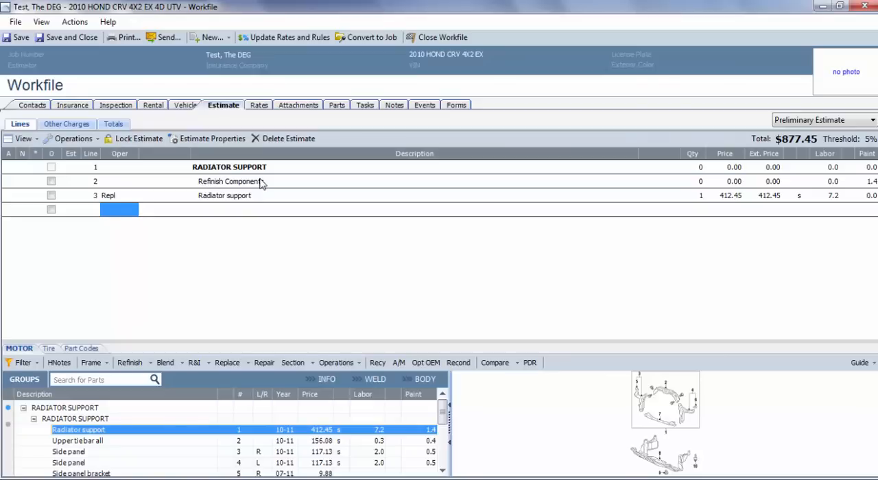
mouse_move(757, 204)
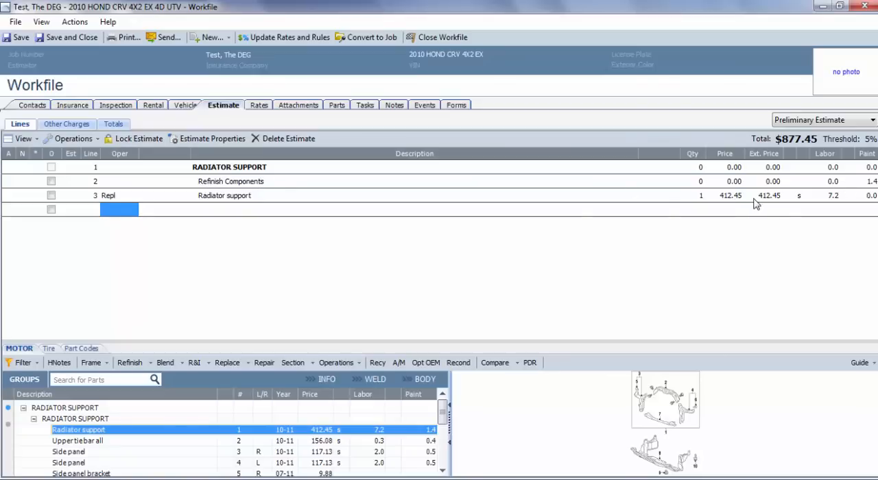
mouse_move(275, 199)
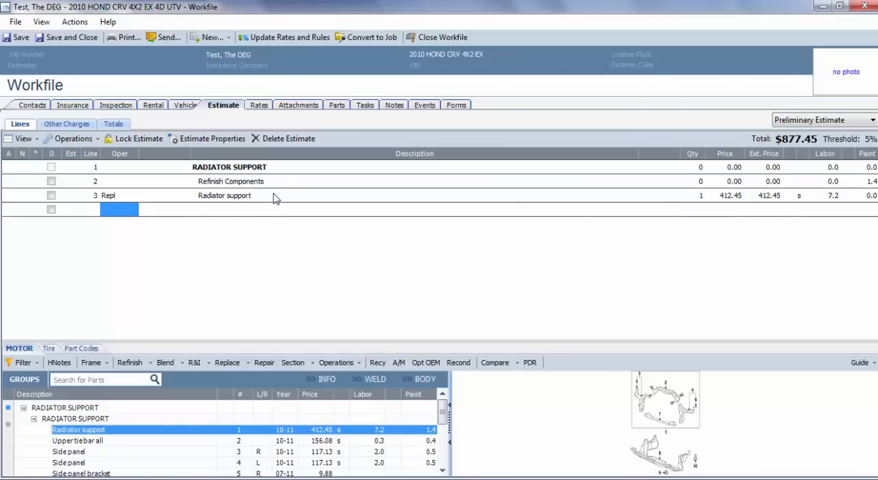
mouse_move(232, 201)
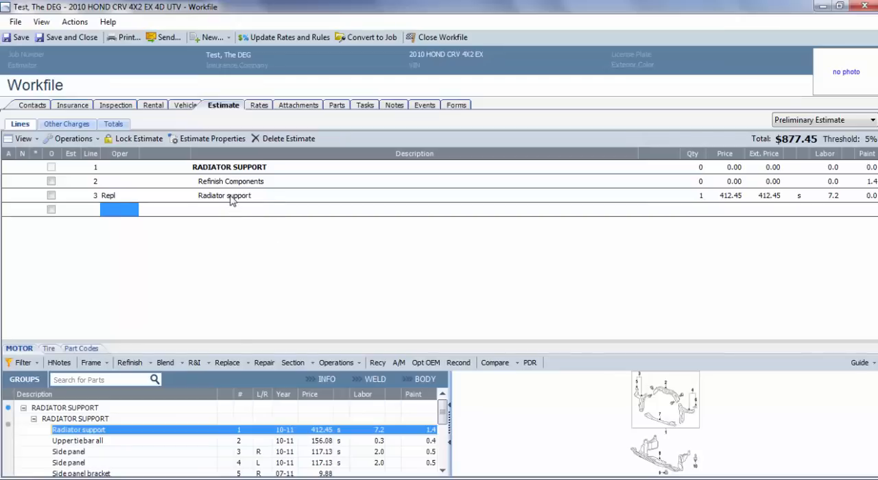
Check the line context menus, then delete the Radiator support line.
right_click(224, 195)
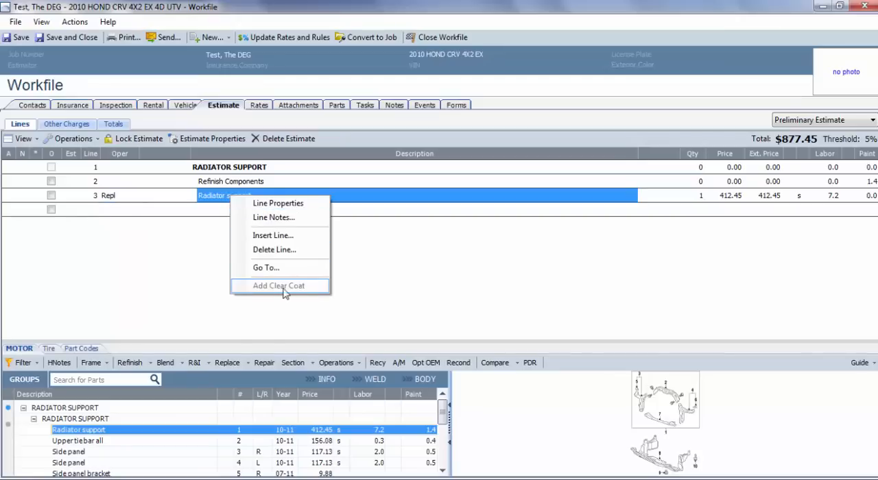
mouse_move(862, 207)
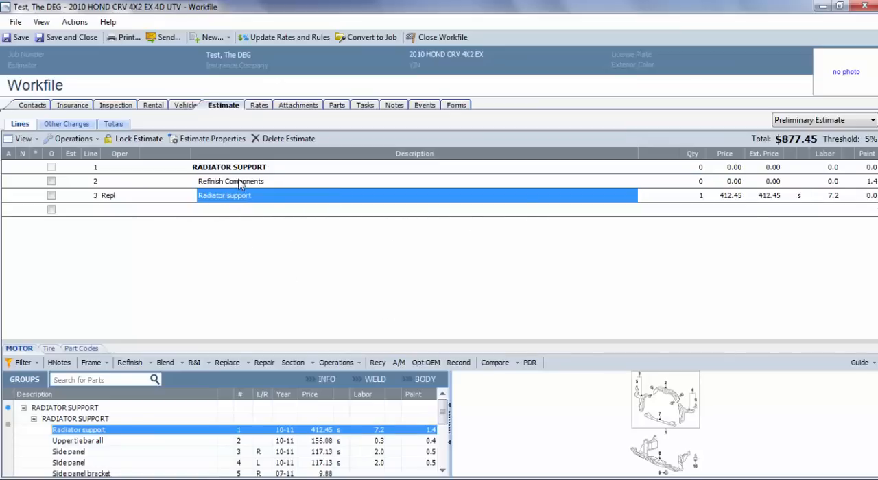
right_click(231, 181)
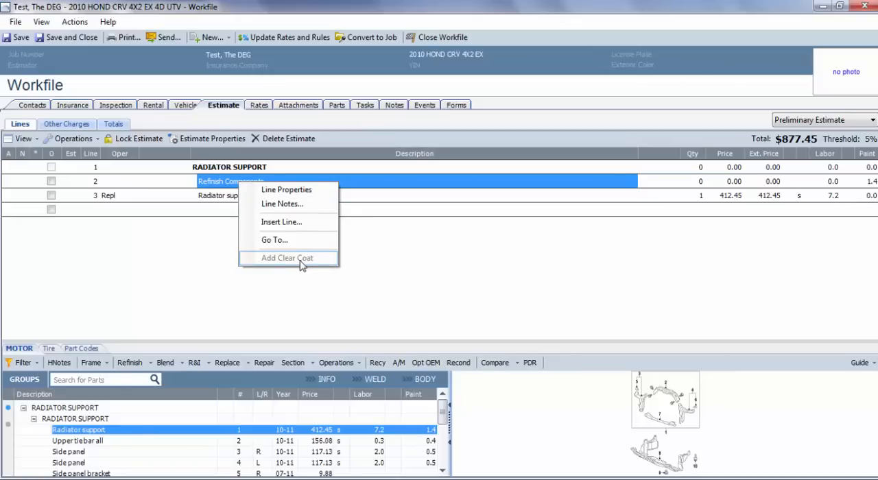
mouse_move(362, 241)
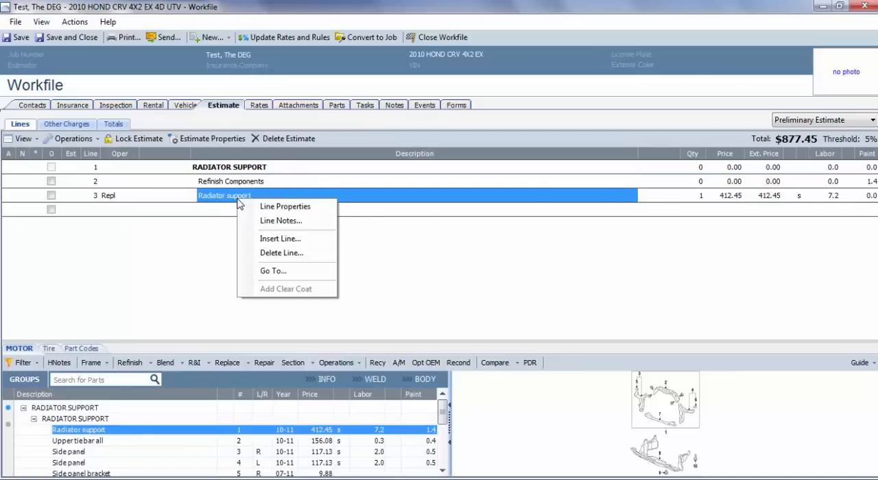
left_click(281, 253)
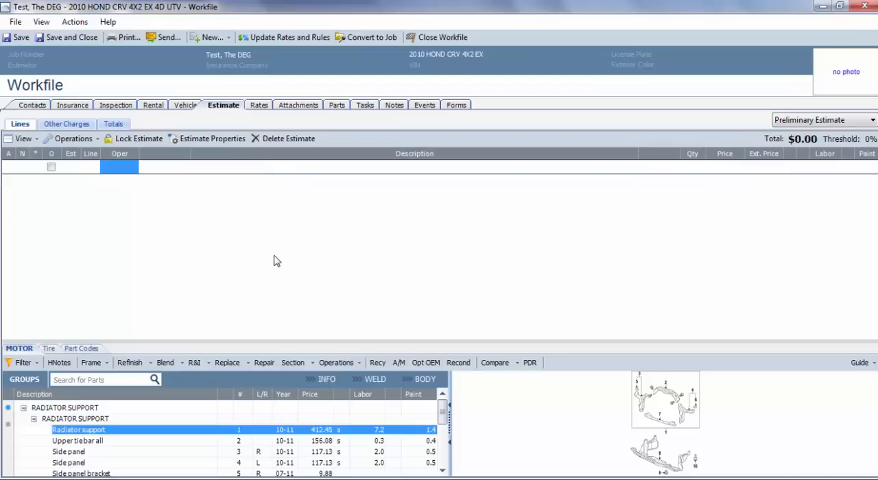
mouse_move(171, 409)
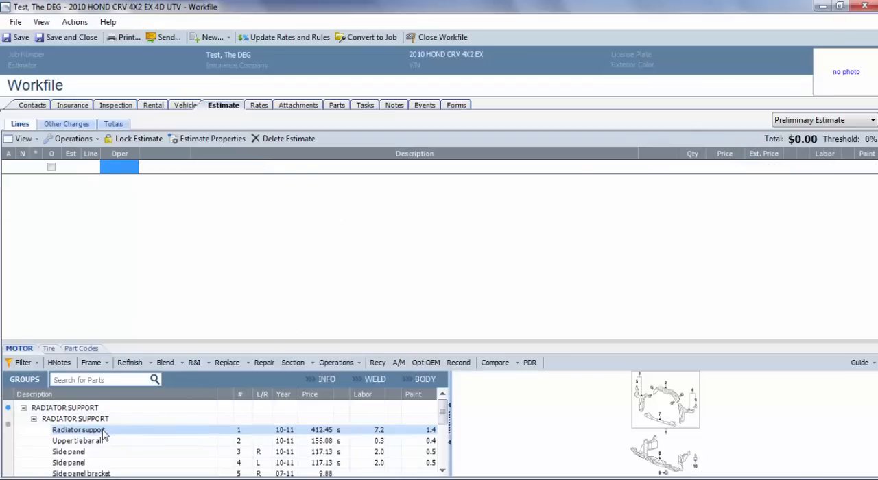
Replace Radiator support using 'With changes...' and tick Clear Coat in Estimate Line Properties.
left_click(79, 430)
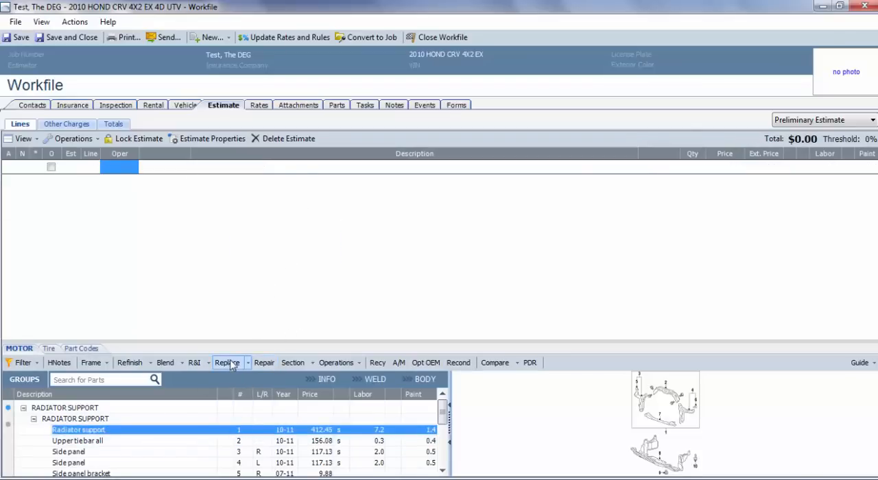
mouse_move(247, 362)
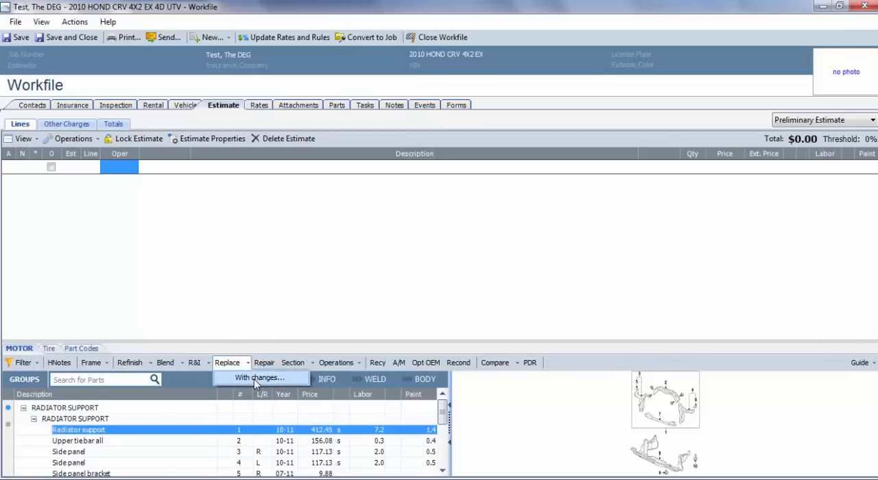
left_click(258, 378)
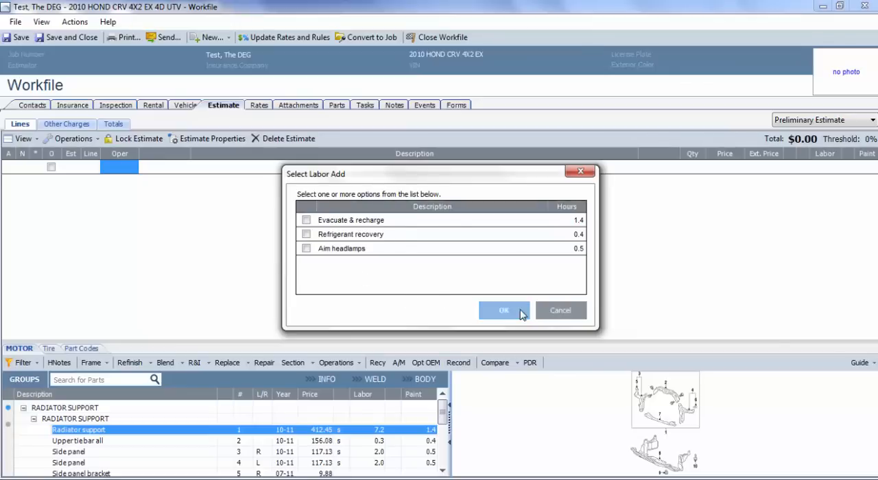
left_click(503, 310)
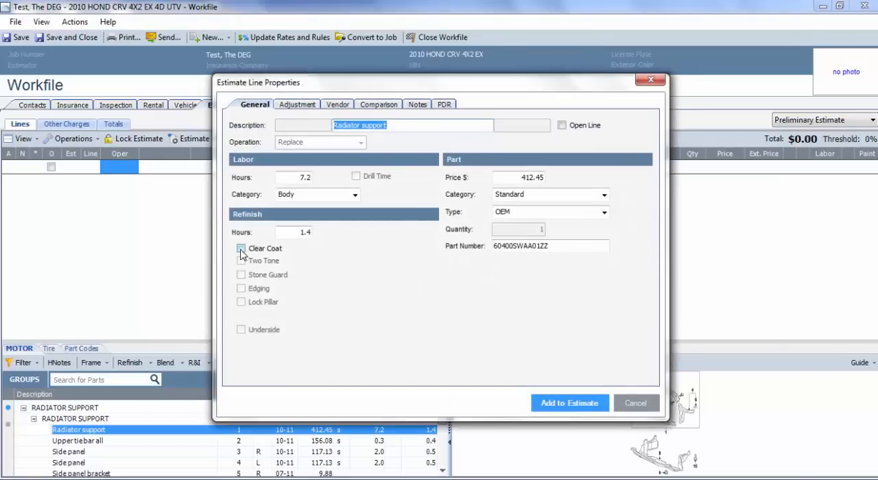
left_click(241, 249)
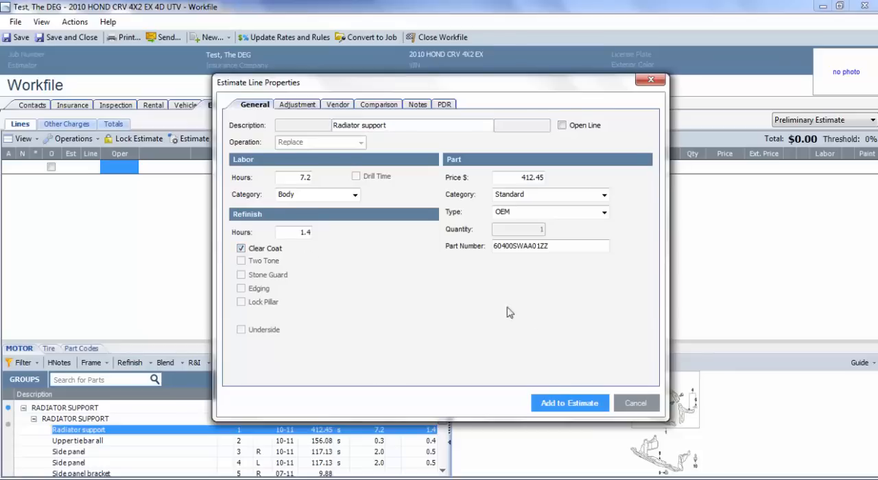
Add the clear-coated radiator support line to the estimate, totaling $899.95.
left_click(570, 402)
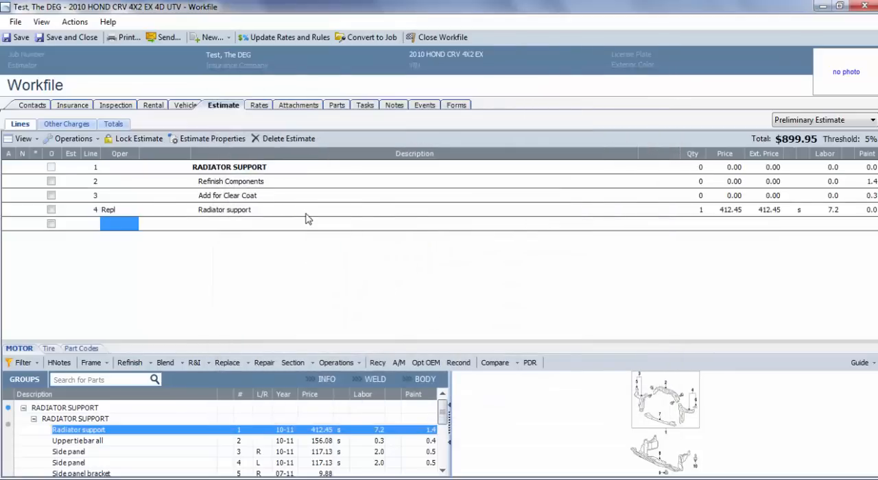
mouse_move(832, 199)
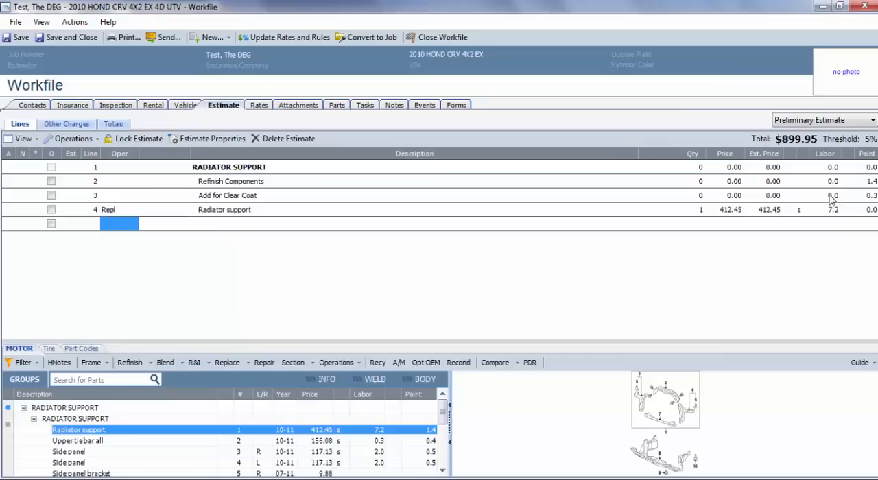
mouse_move(376, 241)
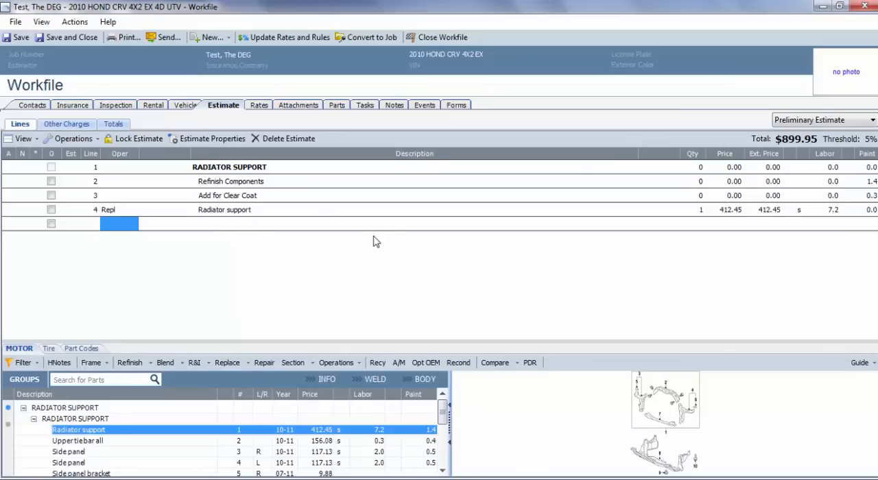
mouse_move(478, 302)
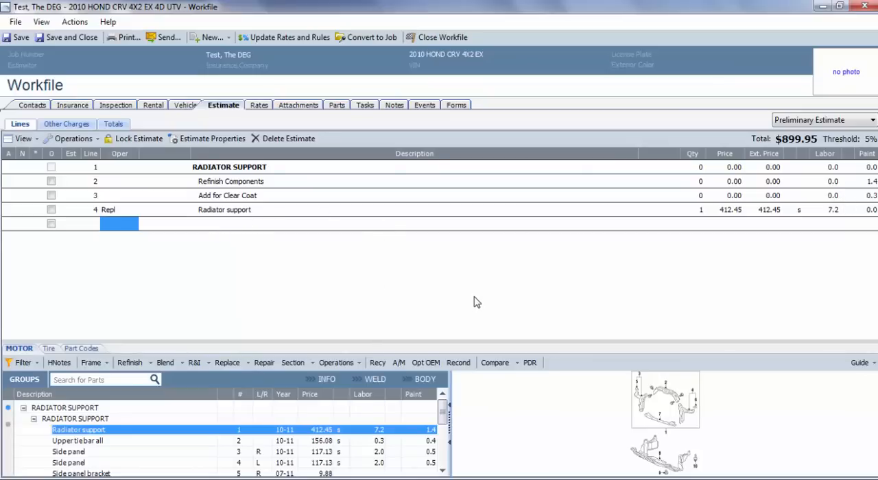
mouse_move(462, 295)
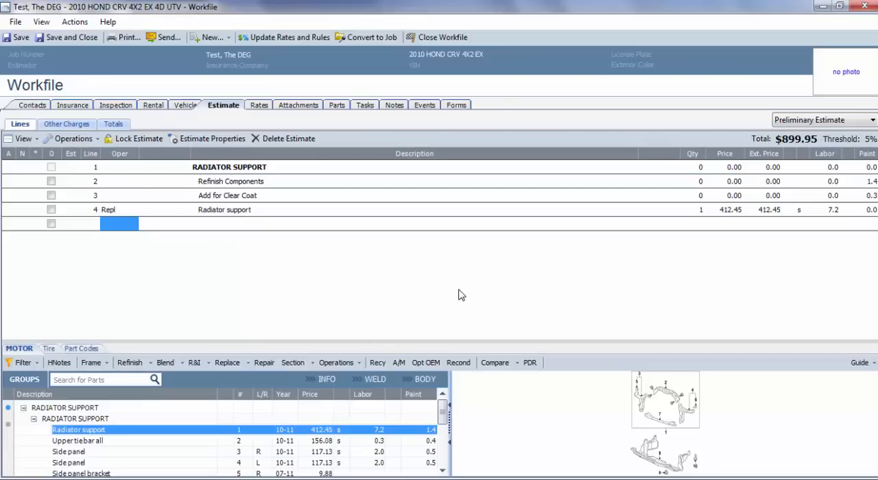